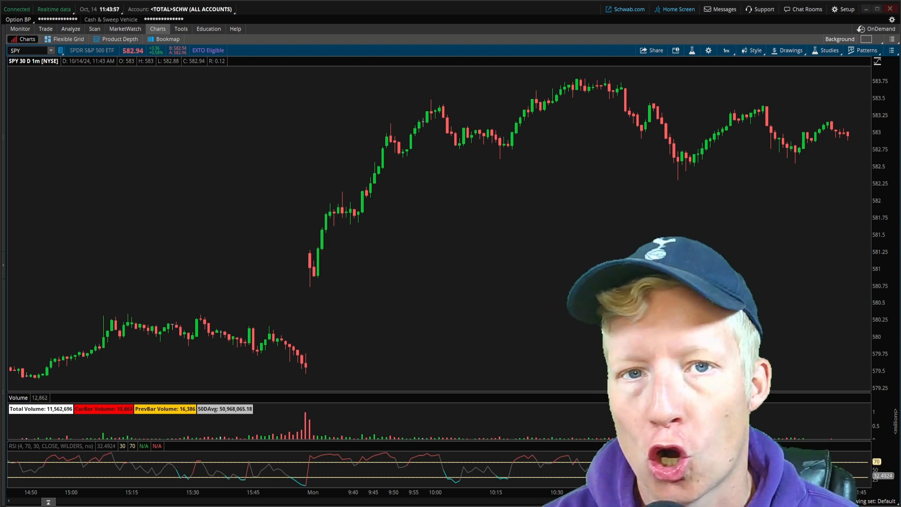
Step: Switch to the Scan area showing the DTSRealTimeStrength Stock Hacker scan
{"action": "left_click", "coordinate": [94, 28]}
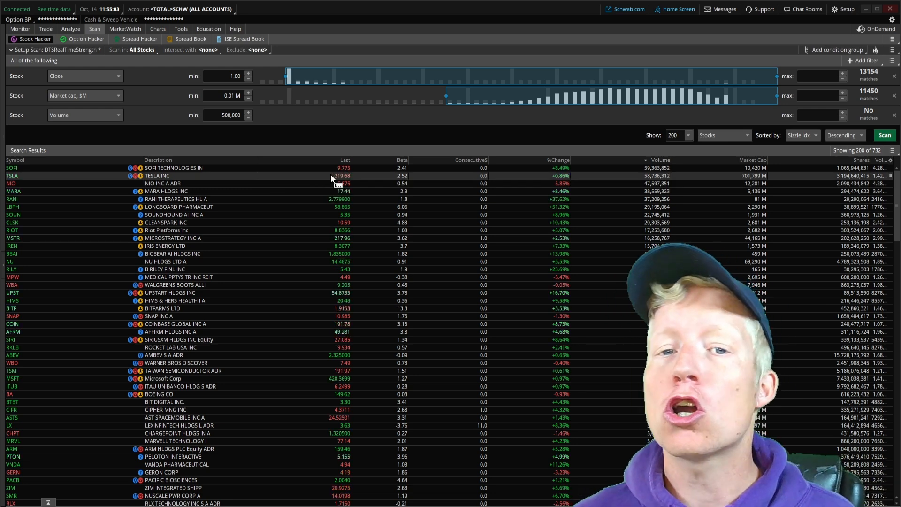
{"action": "mouse_move", "coordinate": [402, 142]}
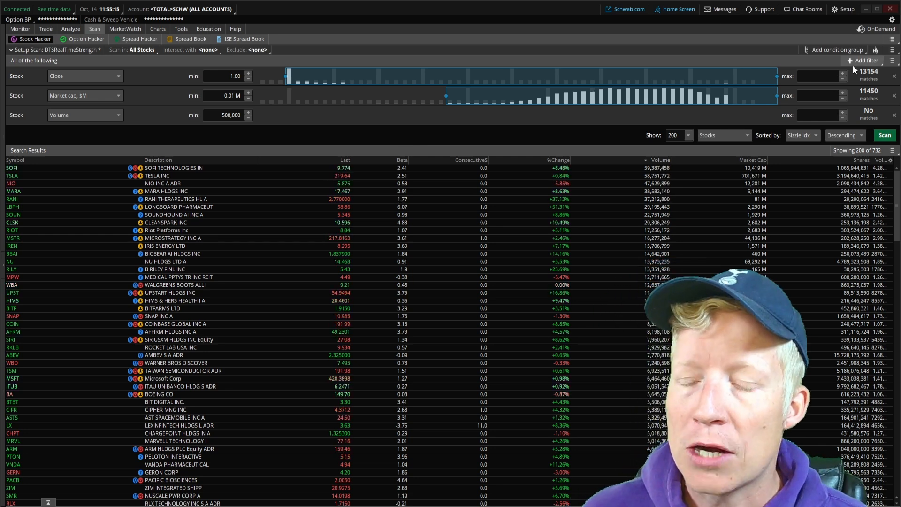
Step: Review the close and market cap minimums and set minimum volume to 500,000
{"action": "left_click", "coordinate": [864, 61]}
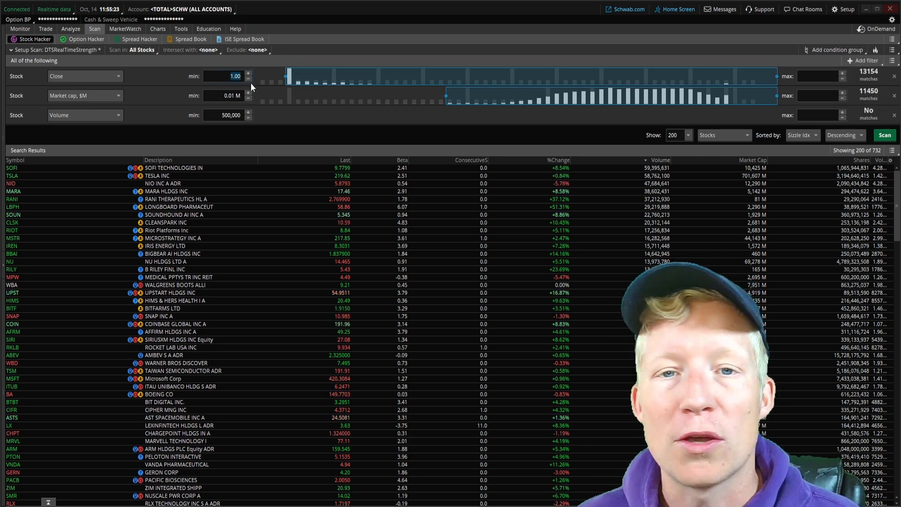
{"action": "left_click", "coordinate": [224, 95]}
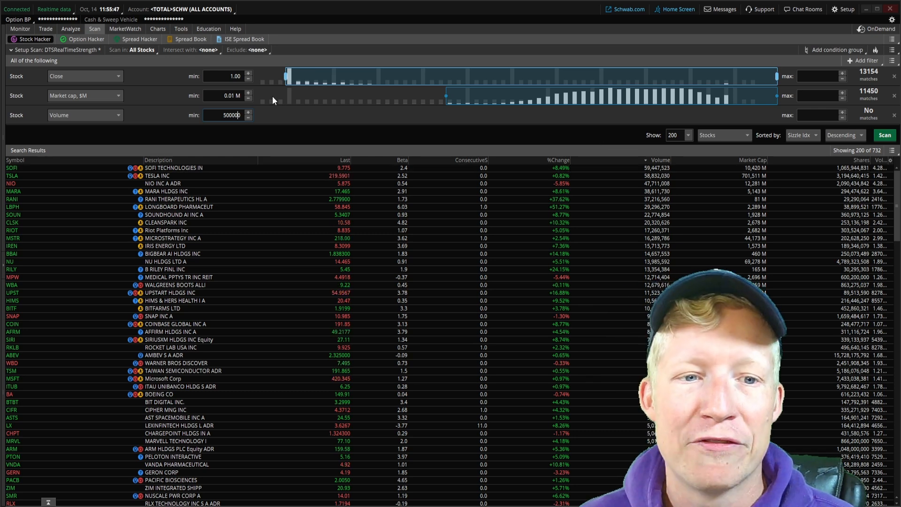
{"action": "left_click", "coordinate": [864, 61]}
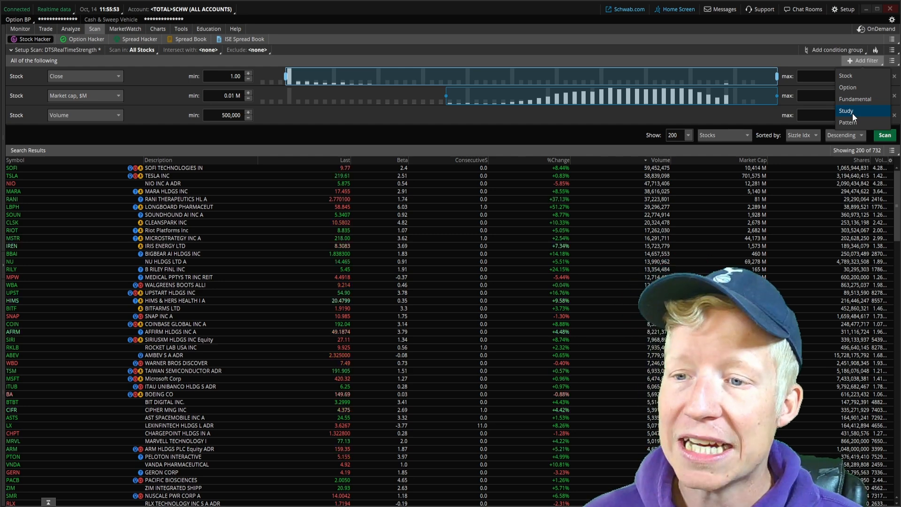
Step: Add a study filter 'close is greater than SimpleMovingAvg' length 200, then rerun for 429 matches
{"action": "left_click", "coordinate": [846, 110]}
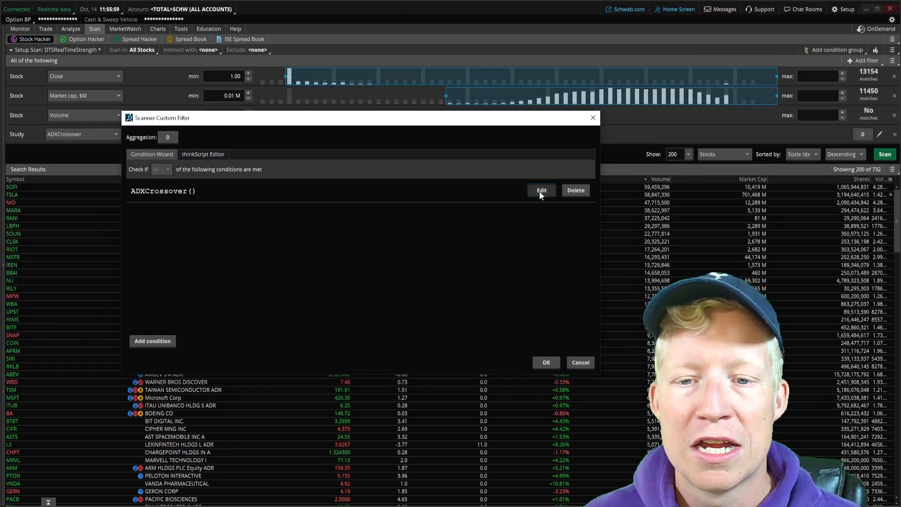
{"action": "left_click", "coordinate": [539, 190]}
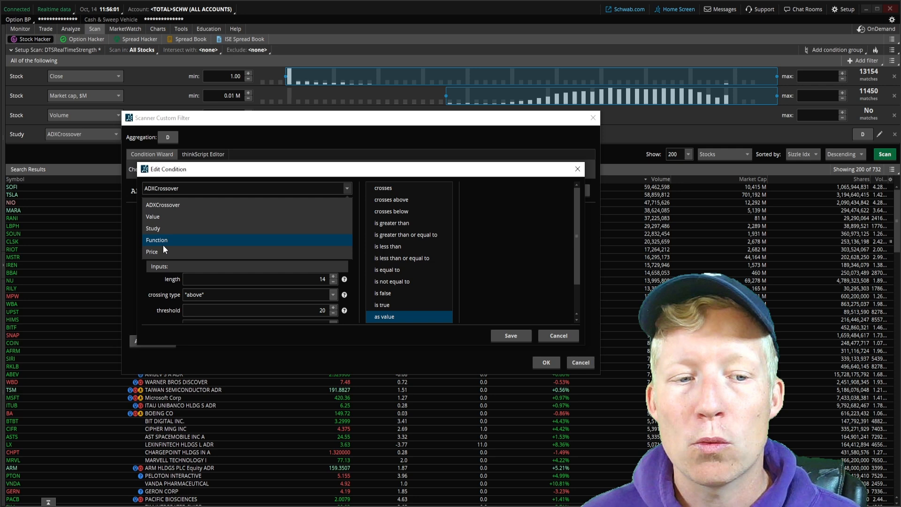
{"action": "left_click", "coordinate": [156, 240]}
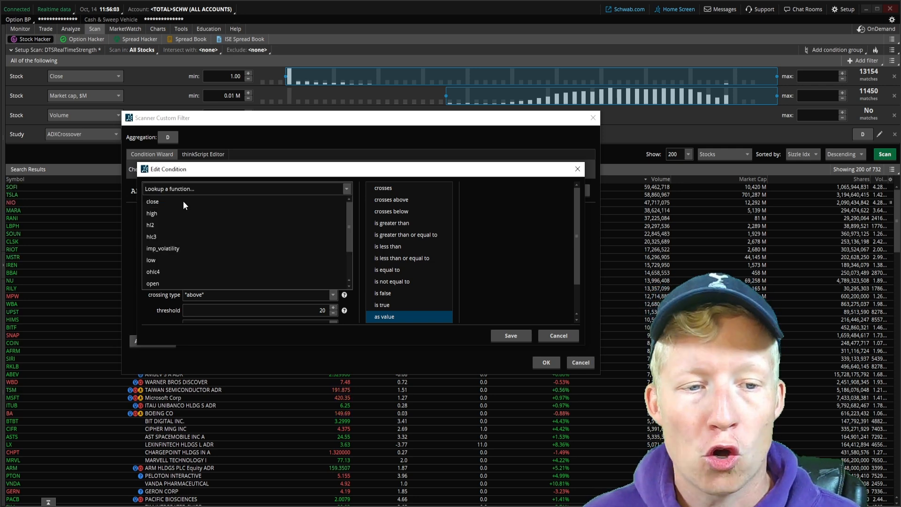
{"action": "left_click", "coordinate": [152, 202]}
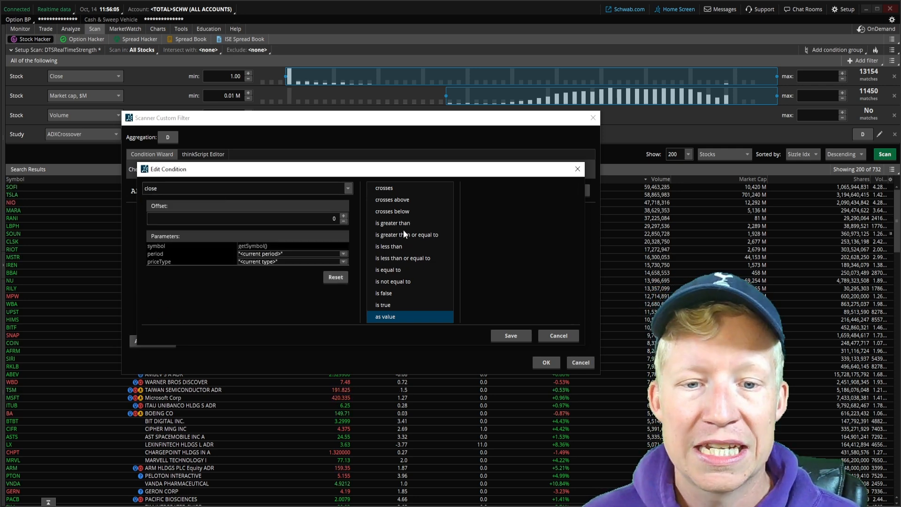
{"action": "left_click", "coordinate": [392, 223]}
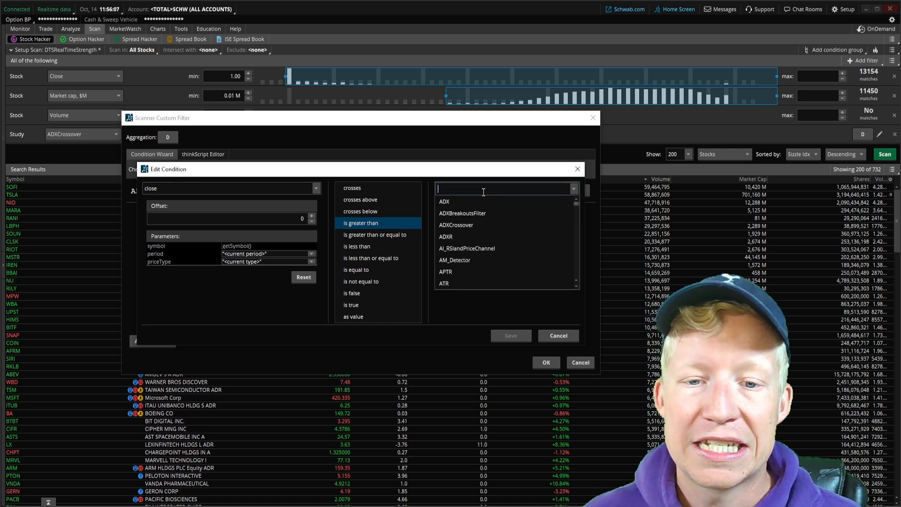
{"action": "type", "text": "simplemo"}
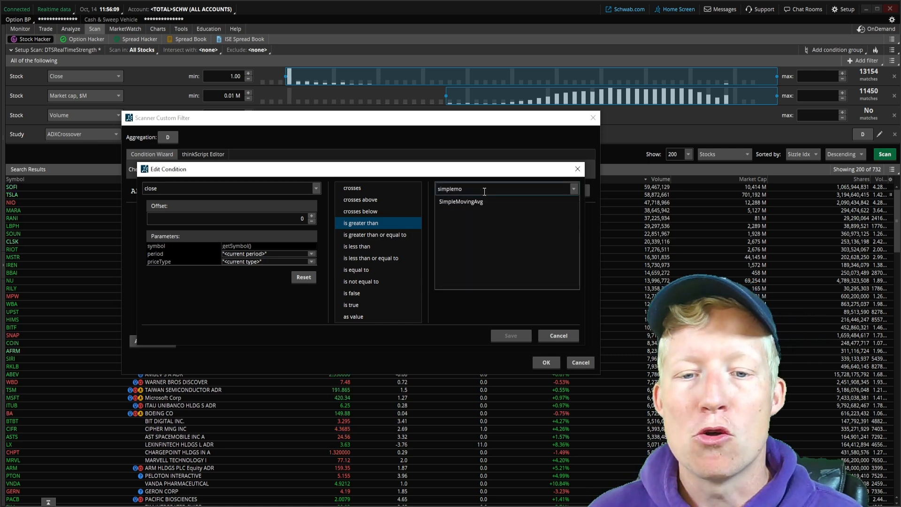
{"action": "left_click", "coordinate": [459, 201]}
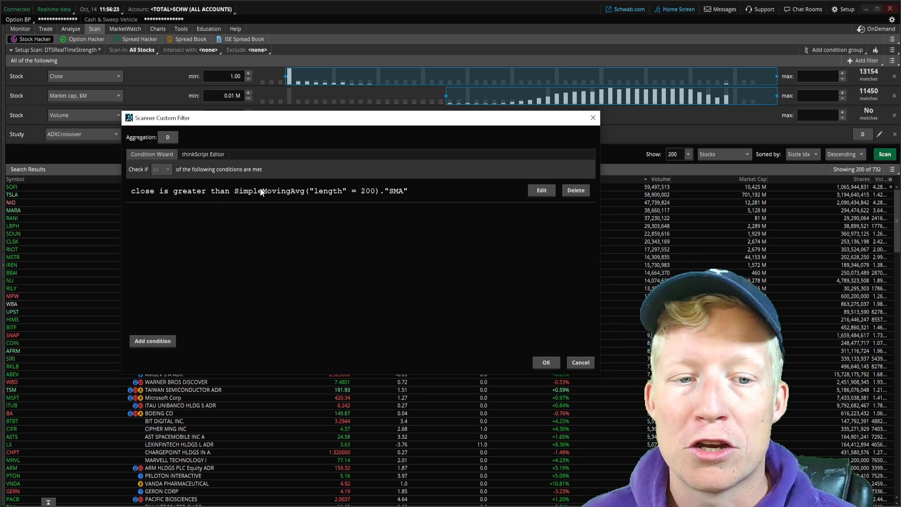
{"action": "mouse_move", "coordinate": [163, 133]}
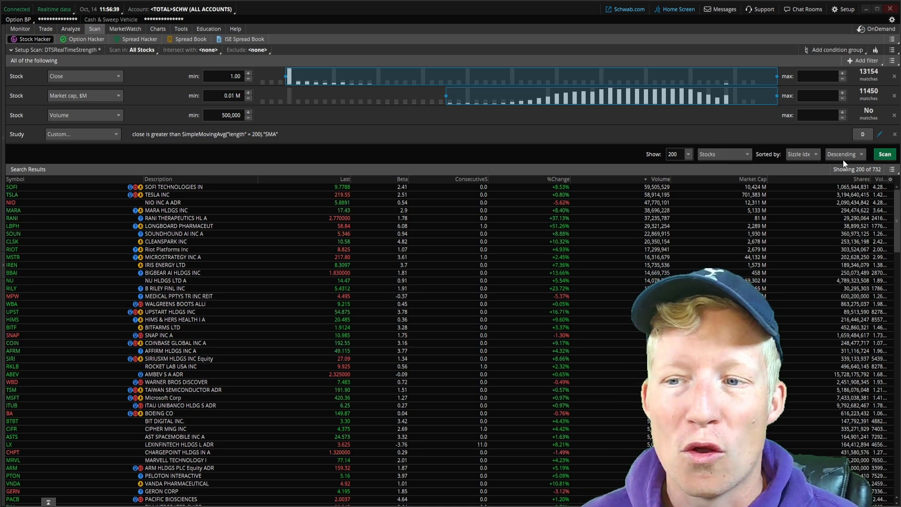
{"action": "left_click", "coordinate": [883, 153]}
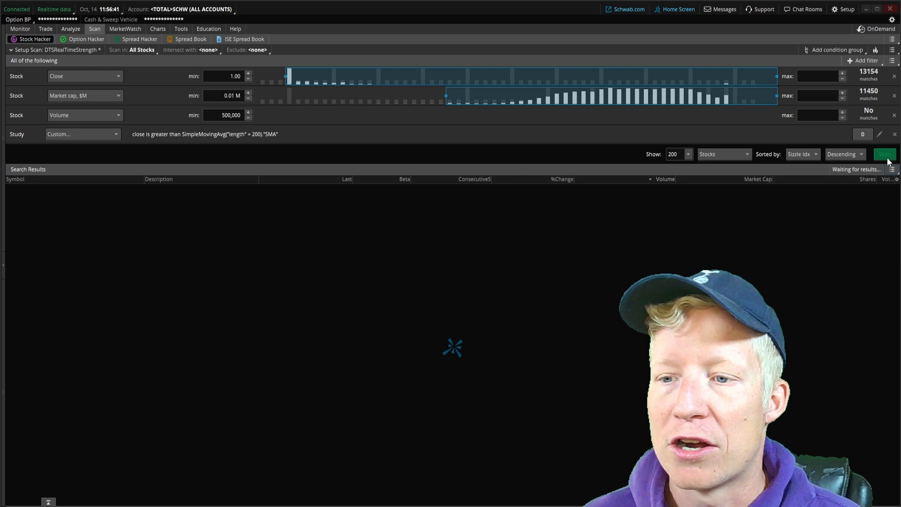
{"action": "left_click", "coordinate": [884, 154]}
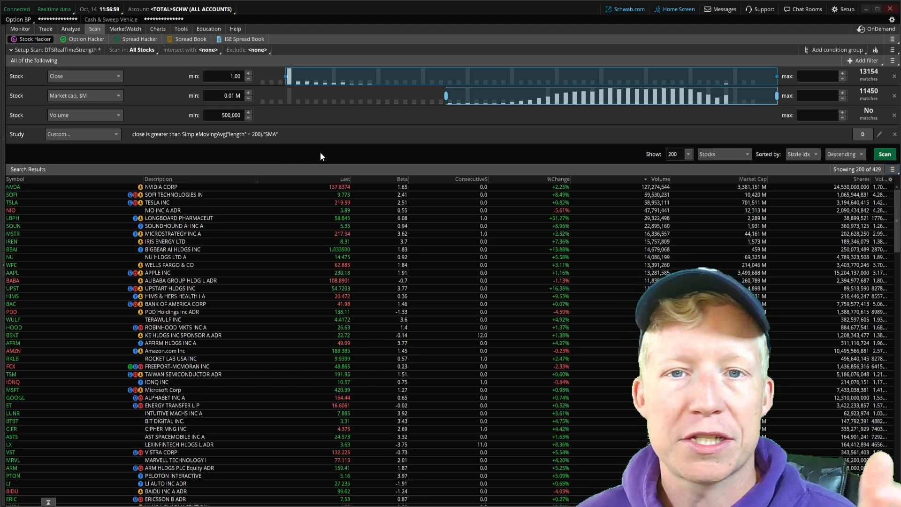
Step: Add a second study filter with condition 'close is greater than SimpleMovingAvg'
{"action": "left_click", "coordinate": [863, 61]}
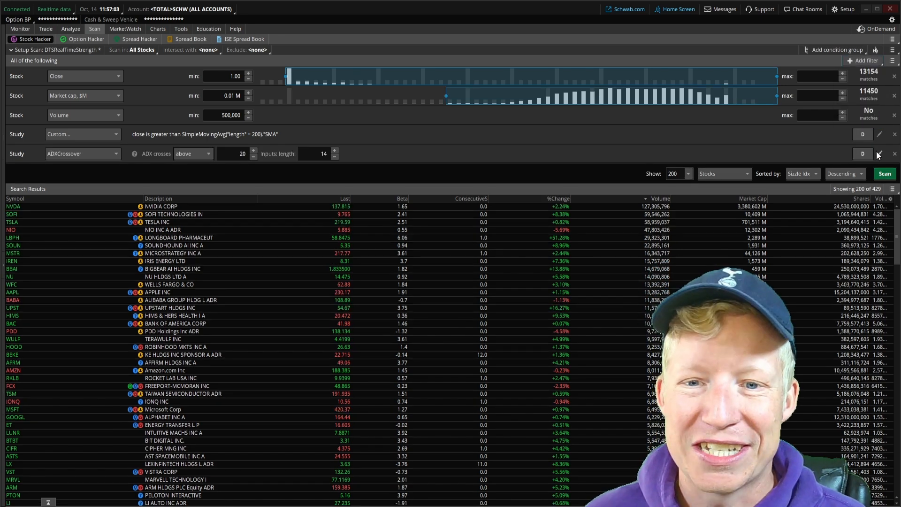
{"action": "left_click", "coordinate": [880, 153]}
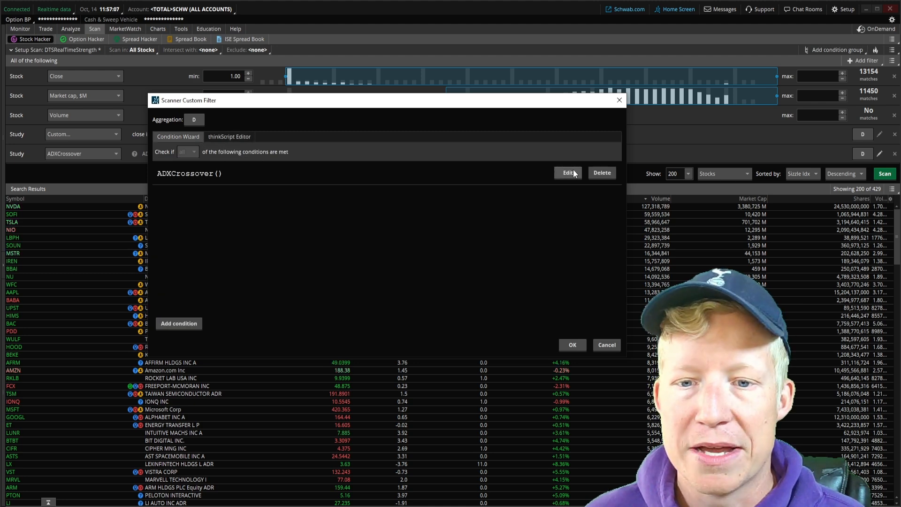
{"action": "left_click", "coordinate": [568, 172]}
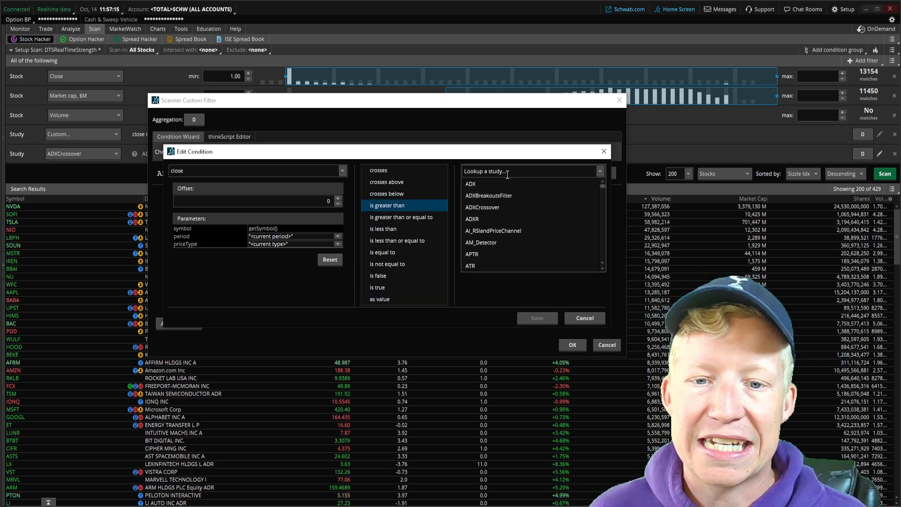
{"action": "left_click", "coordinate": [598, 170]}
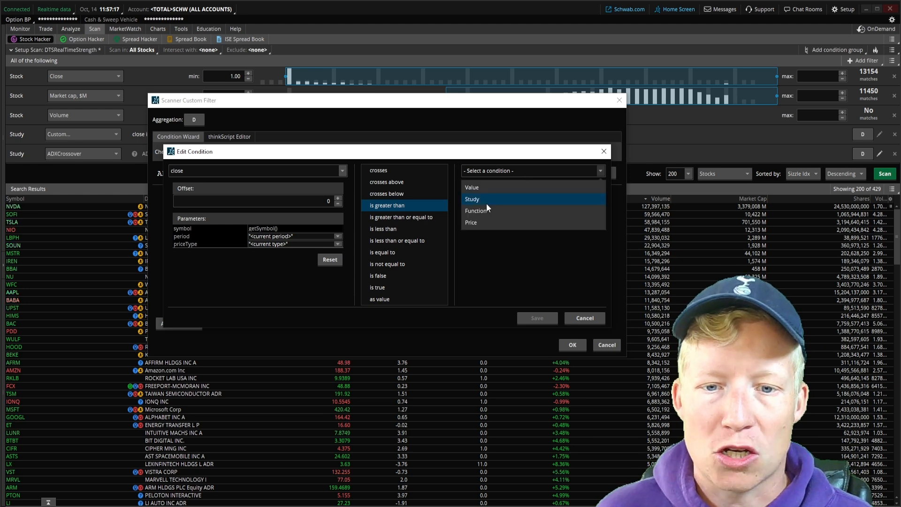
{"action": "type", "text": "simplemo"}
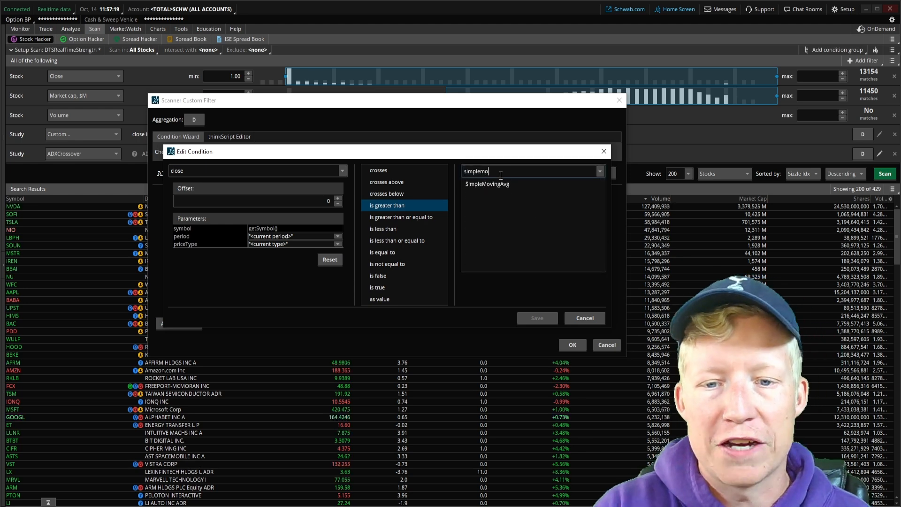
{"action": "left_click", "coordinate": [486, 184]}
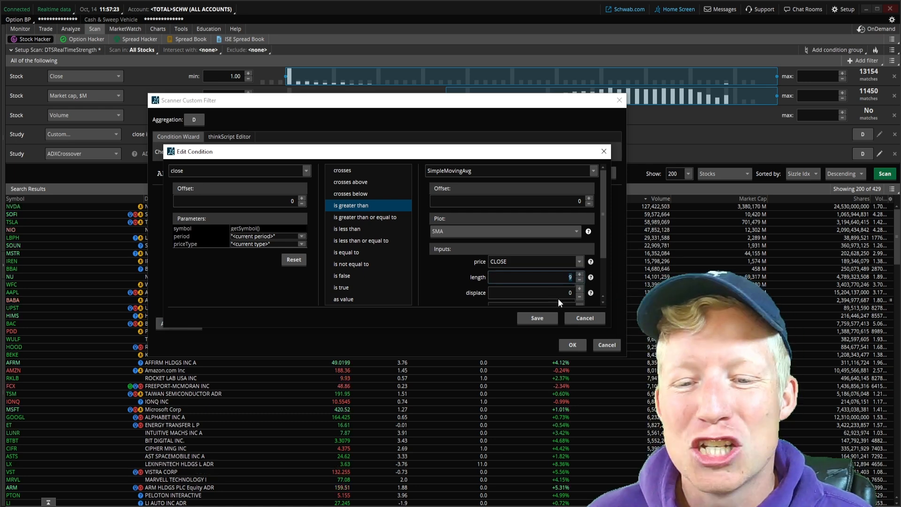
{"action": "left_click", "coordinate": [535, 317]}
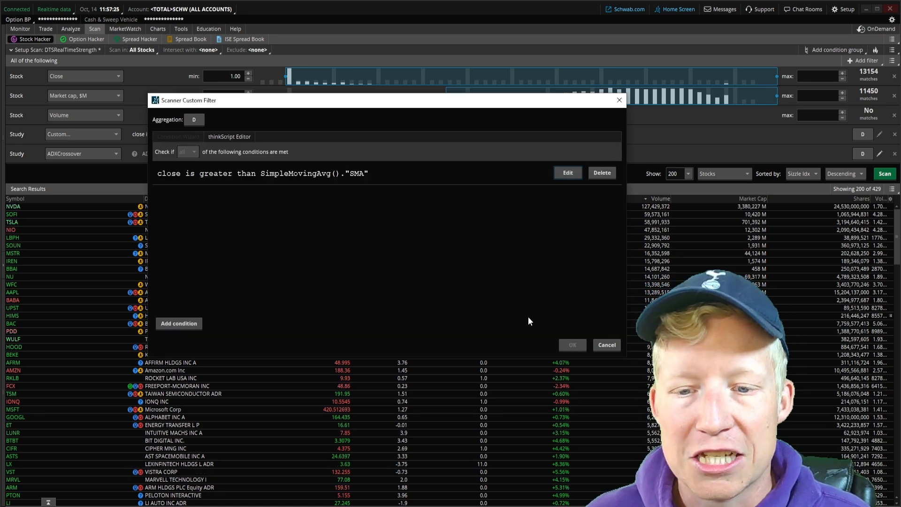
Step: Base the condition on 1-minute extended-hours bars, confirm, and rerun the scan (231 matches)
{"action": "left_click", "coordinate": [193, 120]}
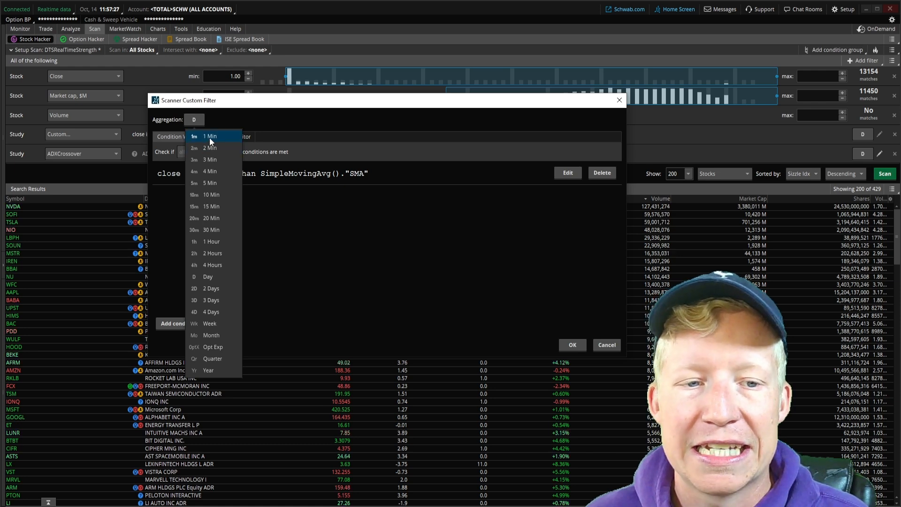
{"action": "left_click", "coordinate": [210, 136]}
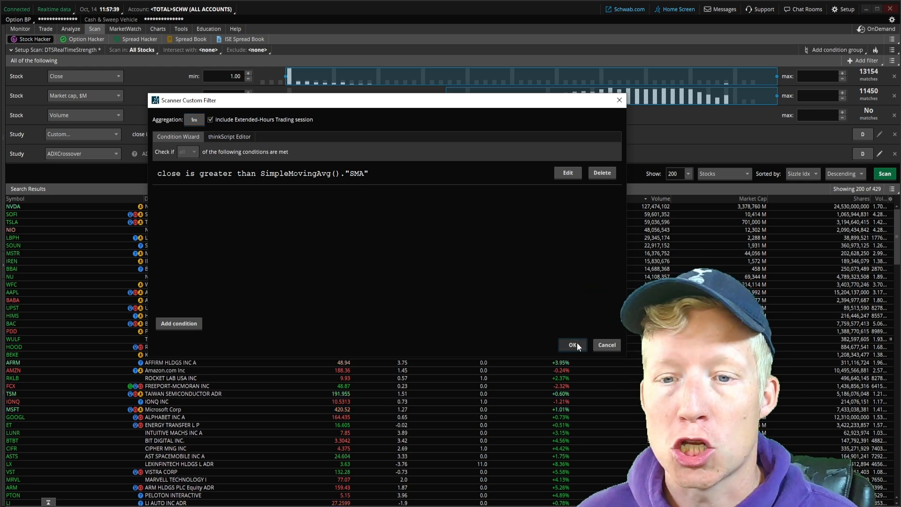
{"action": "left_click", "coordinate": [572, 344]}
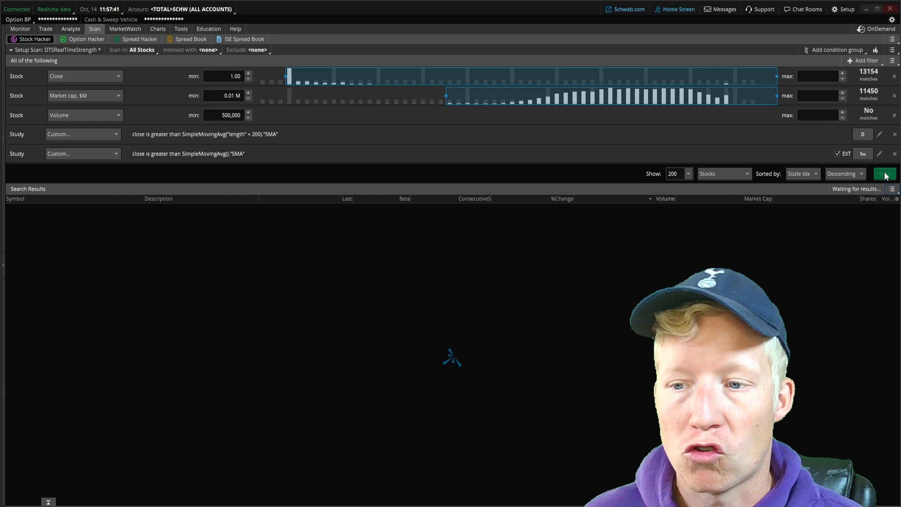
{"action": "left_click", "coordinate": [884, 174]}
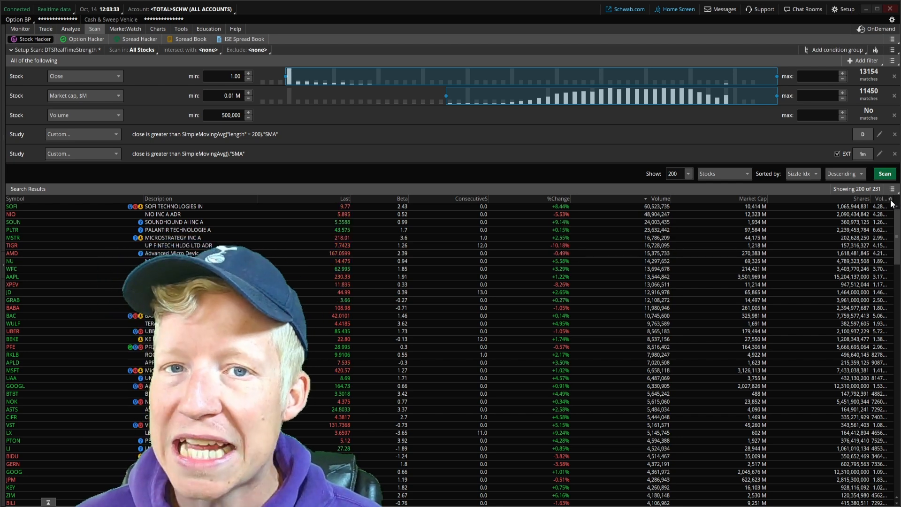
Step: Customize the results columns, search 'custom', and open a custom column's empty script editor
{"action": "left_click", "coordinate": [892, 199]}
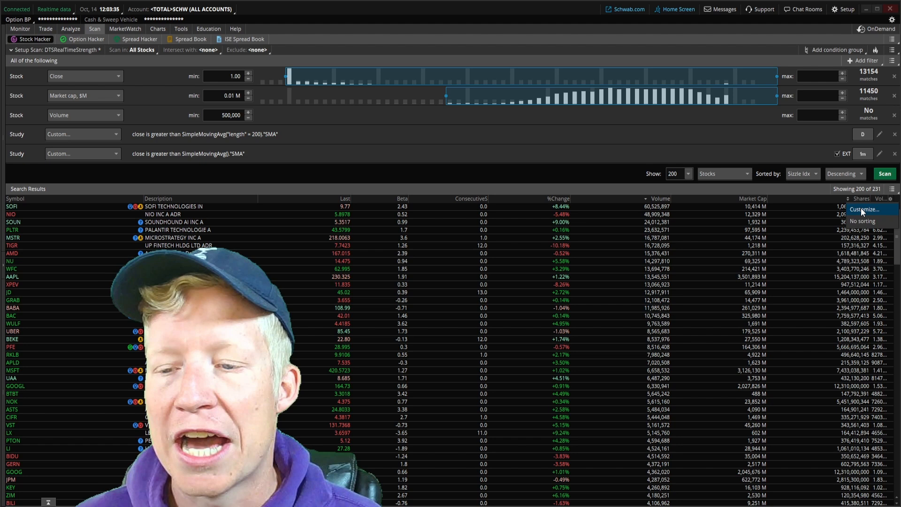
{"action": "left_click", "coordinate": [870, 208]}
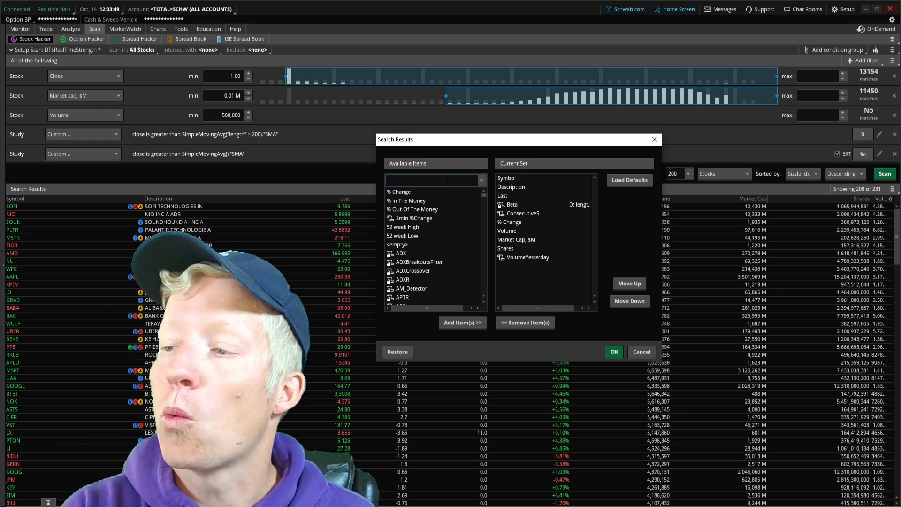
{"action": "type", "text": "custom"}
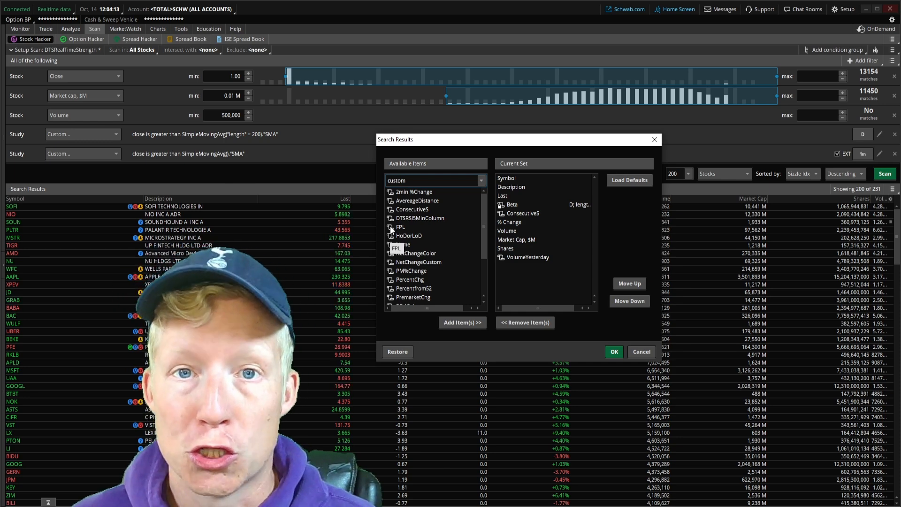
{"action": "double_click", "coordinate": [400, 226]}
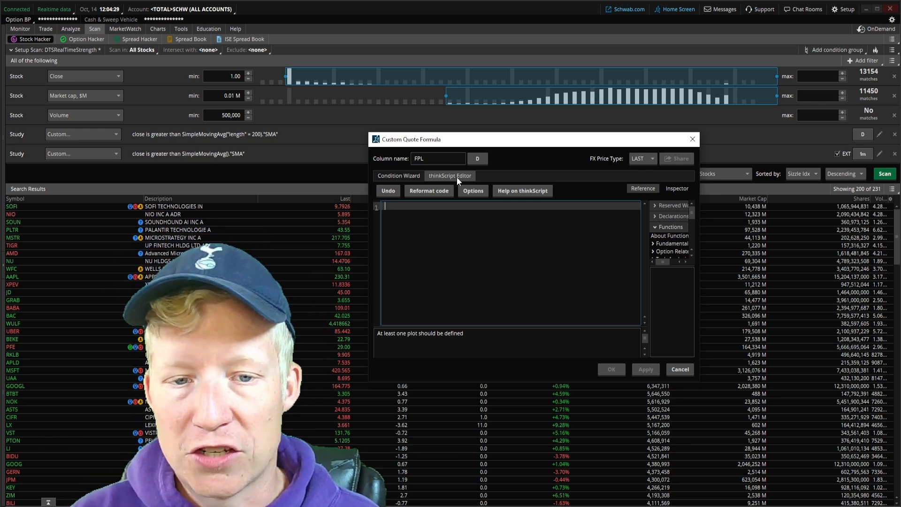
Step: Script the column as rsi(length = 4) on minute bars with extended hours and save
{"action": "type", "text": "rsi()"}
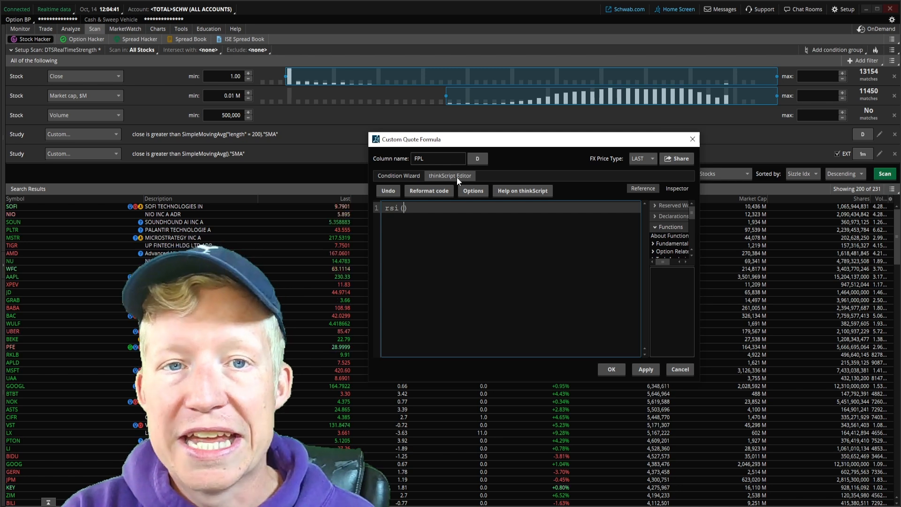
{"action": "type", "text": "length = 4"}
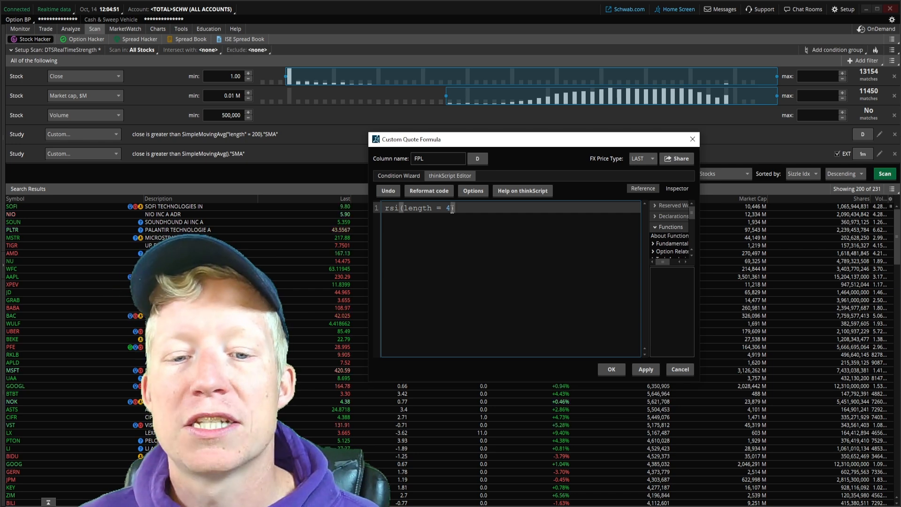
{"action": "type", "text": ")"}
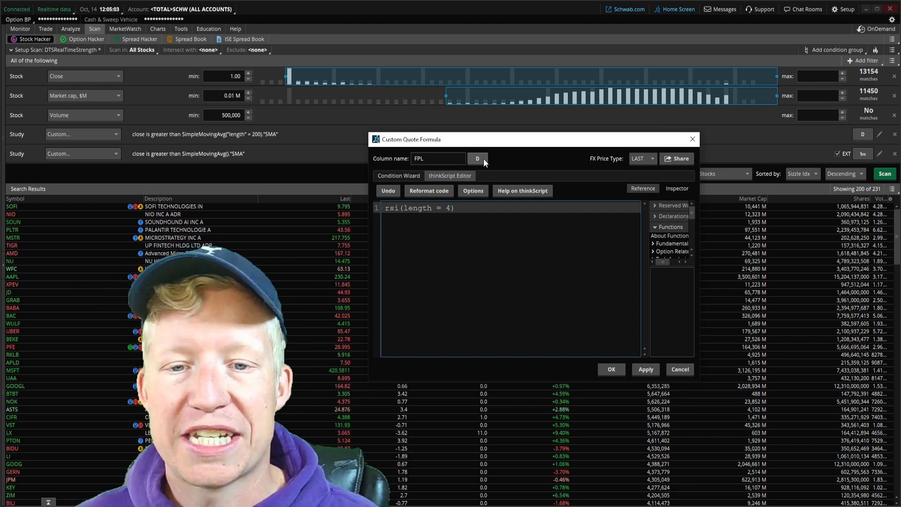
{"action": "left_click", "coordinate": [478, 158]}
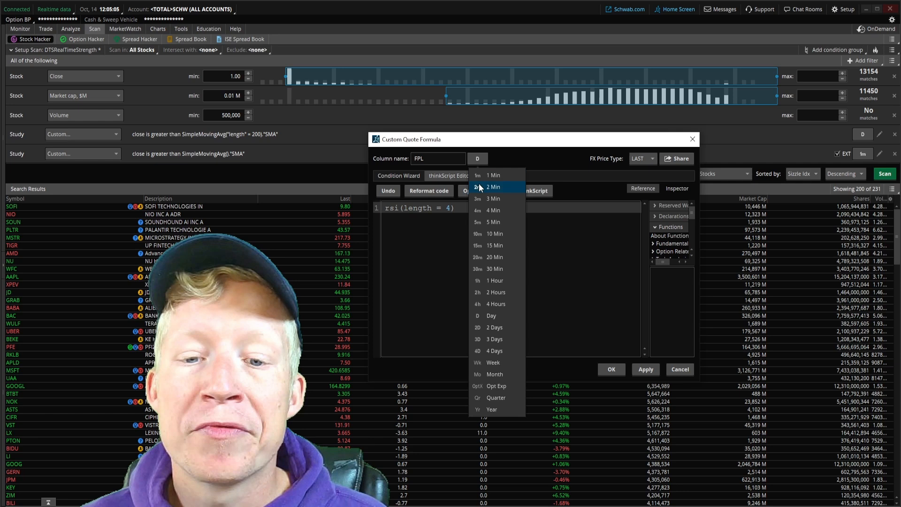
{"action": "left_click", "coordinate": [492, 222]}
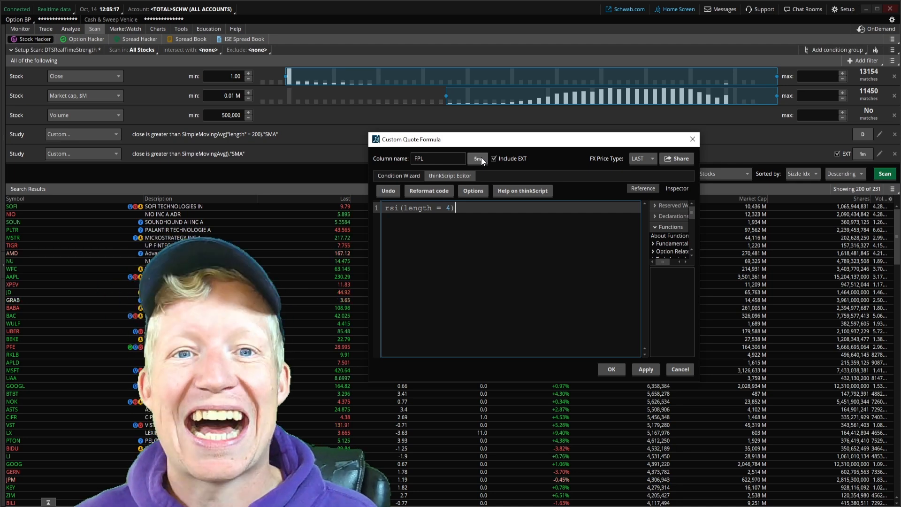
{"action": "left_click", "coordinate": [645, 369]}
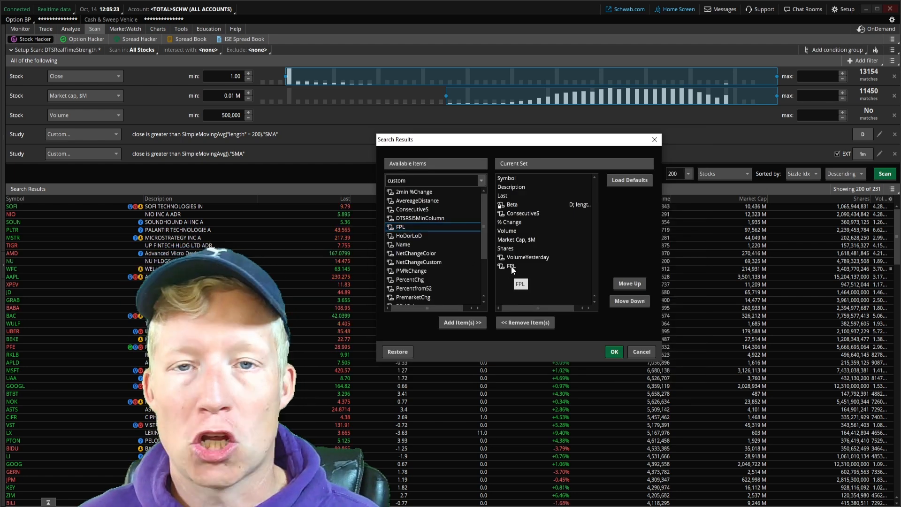
Step: Rename the custom RSI column to RSI4min
{"action": "double_click", "coordinate": [510, 266]}
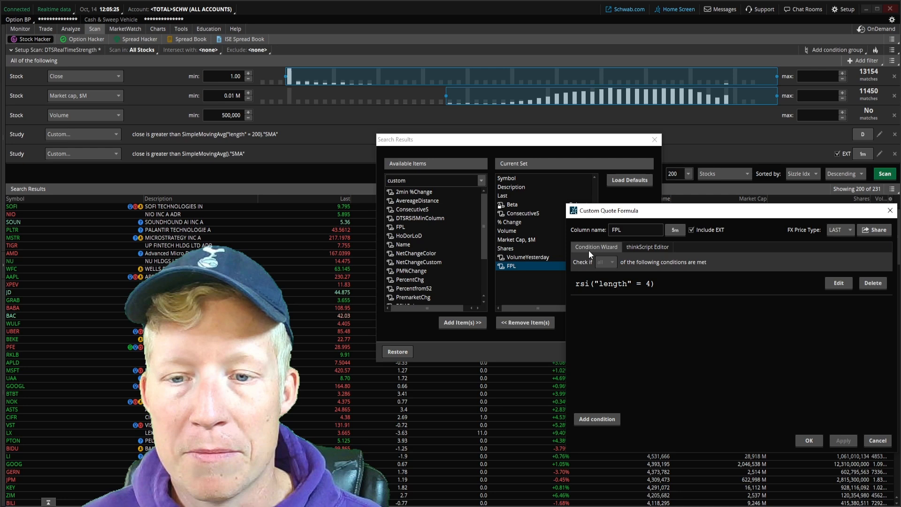
{"action": "type", "text": "RS"}
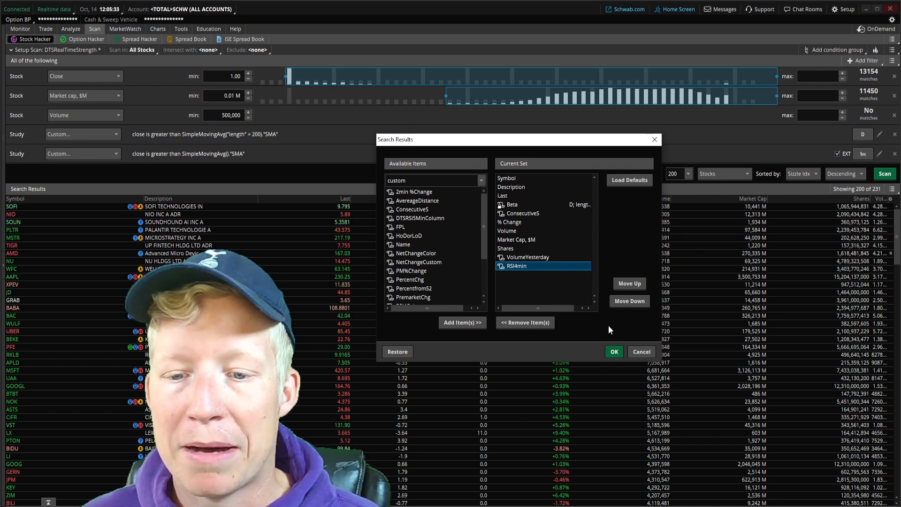
{"action": "left_click", "coordinate": [612, 351]}
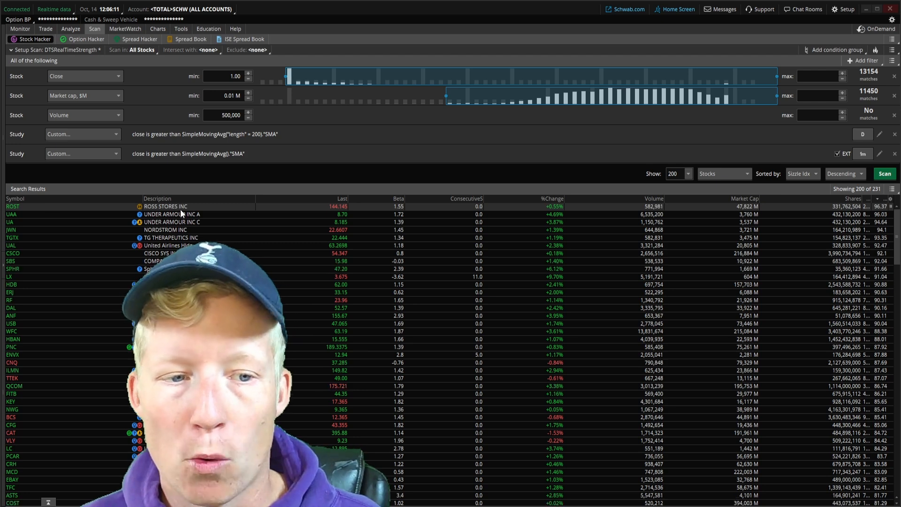
Step: Leave the updated RSI4min scan results and bring up the charting section choices
{"action": "left_click", "coordinate": [158, 29]}
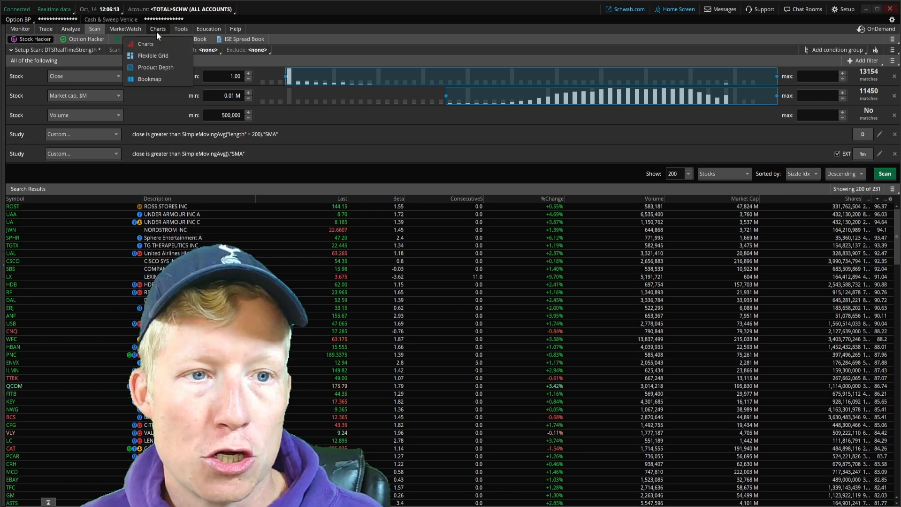
Step: Chart UAA, JWN and CSCO on 1-minute bars, returning to the scan results between symbols
{"action": "left_click", "coordinate": [146, 43]}
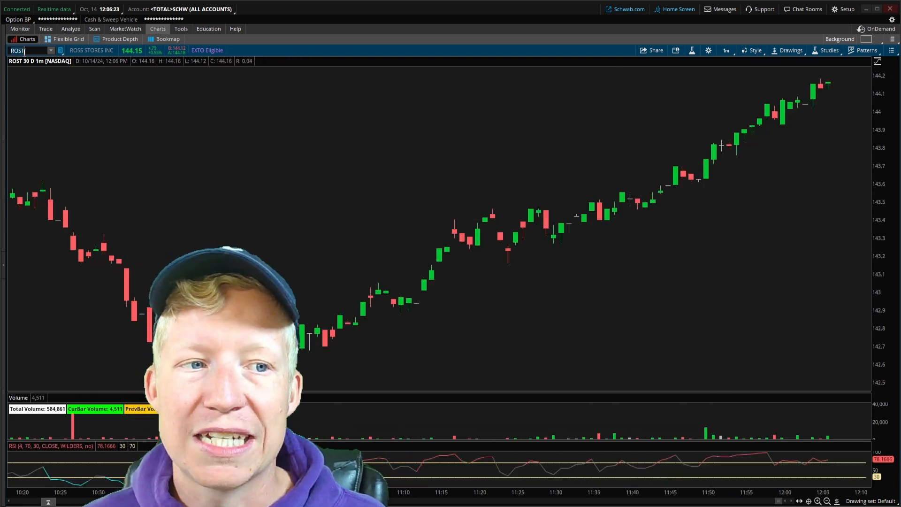
{"action": "type", "text": "UAA"}
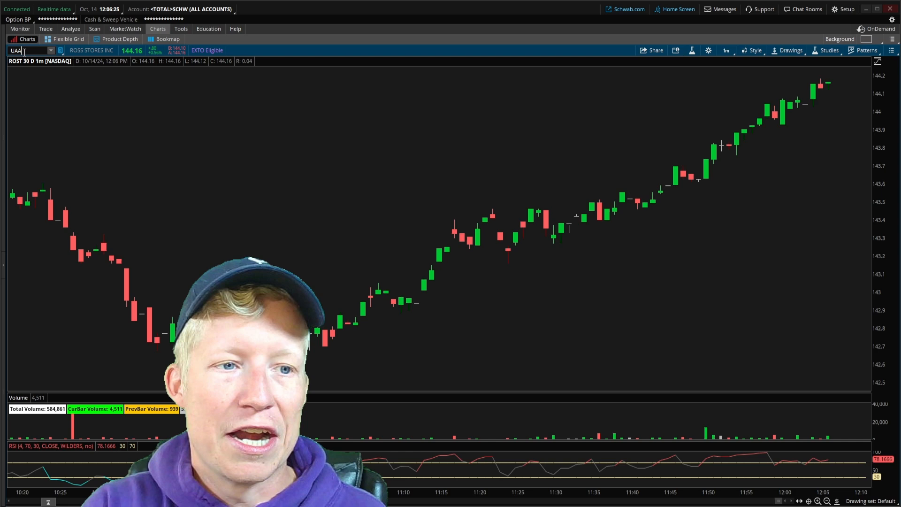
{"action": "type", "text": "UAA"}
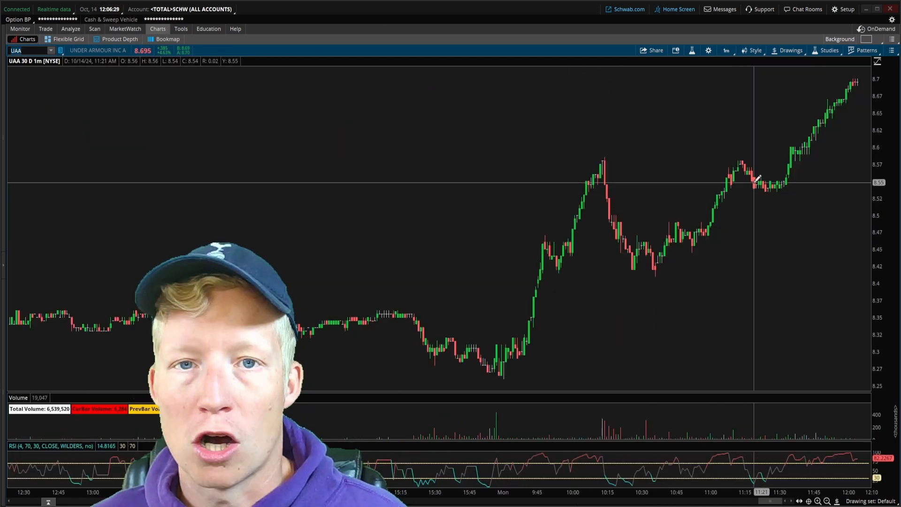
{"action": "left_click", "coordinate": [94, 29]}
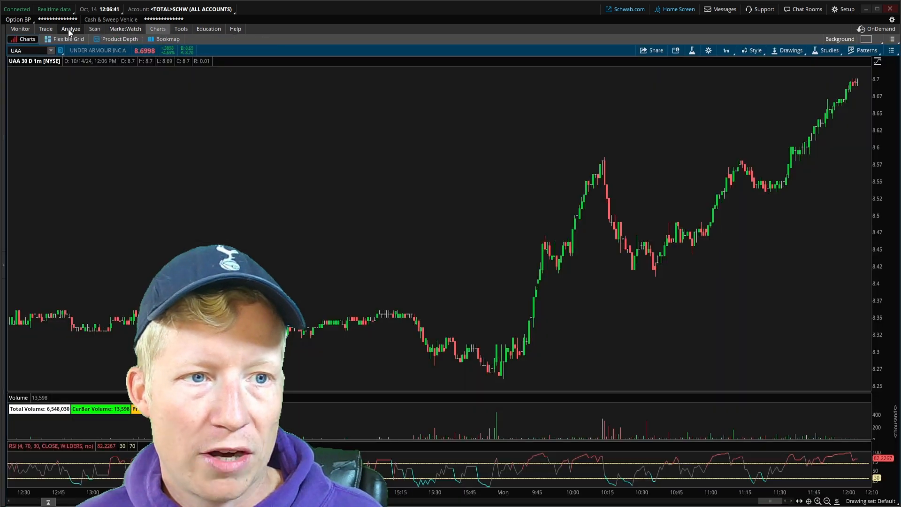
{"action": "left_click", "coordinate": [94, 28]}
{"action": "type", "text": "JWN"}
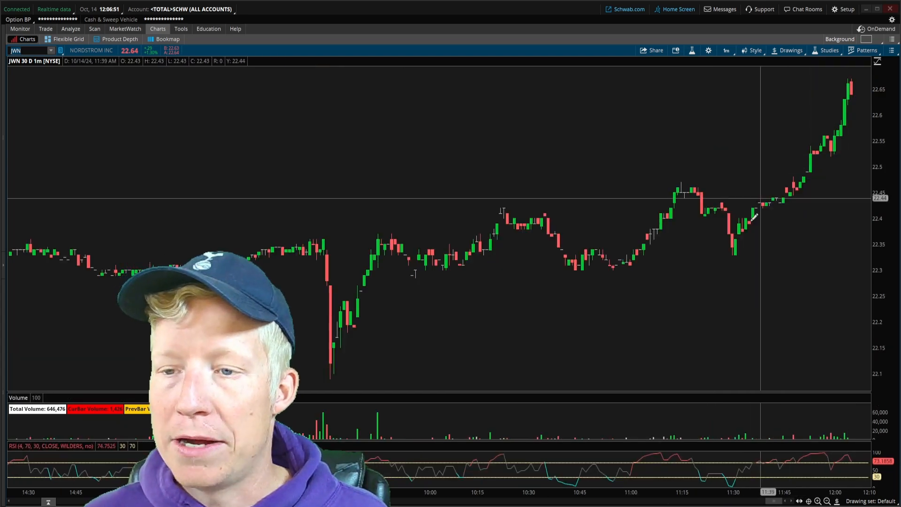
{"action": "type", "text": "CSCO"}
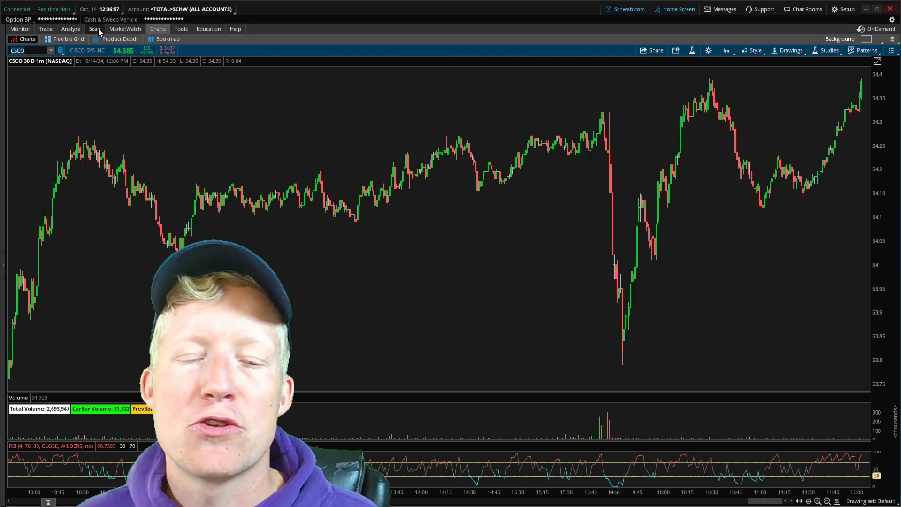
{"action": "left_click", "coordinate": [94, 29]}
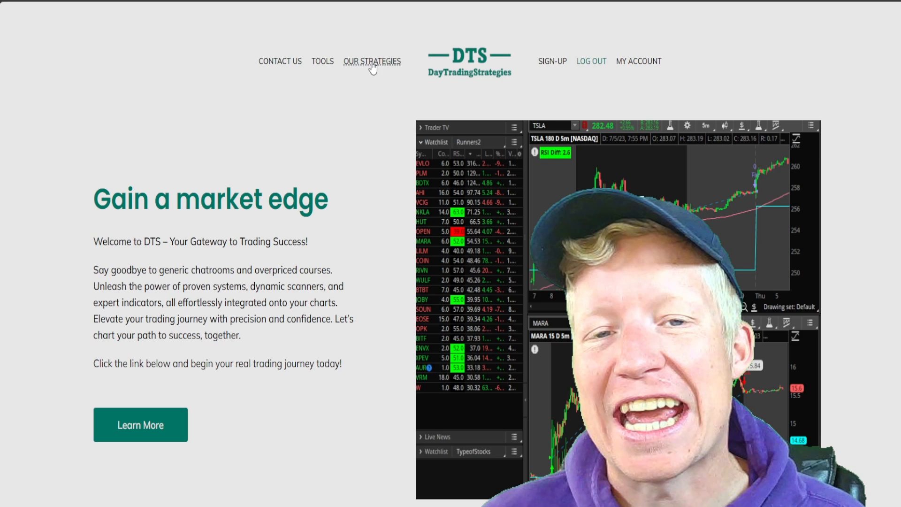
Step: Navigate the DayTradingStrategies site to its ThinkorSwim Day Trading scanners list
{"action": "left_click", "coordinate": [371, 61]}
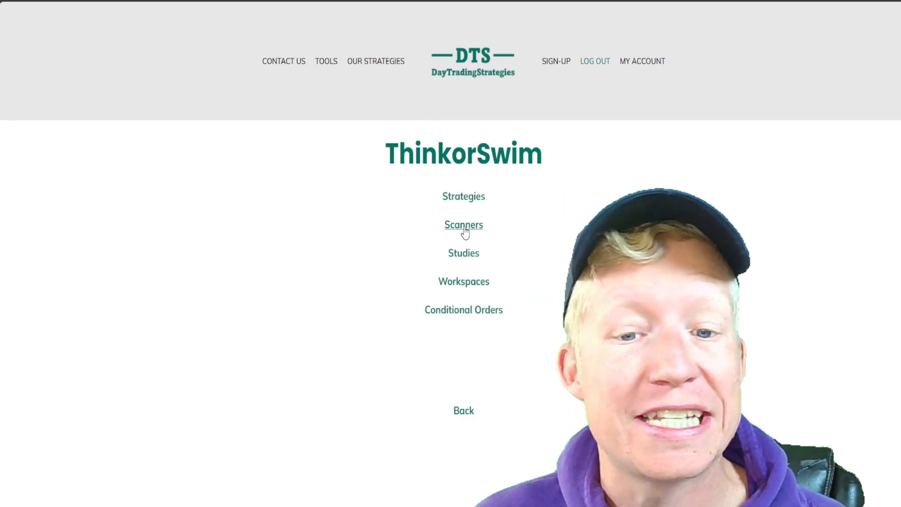
{"action": "mouse_move", "coordinate": [463, 253]}
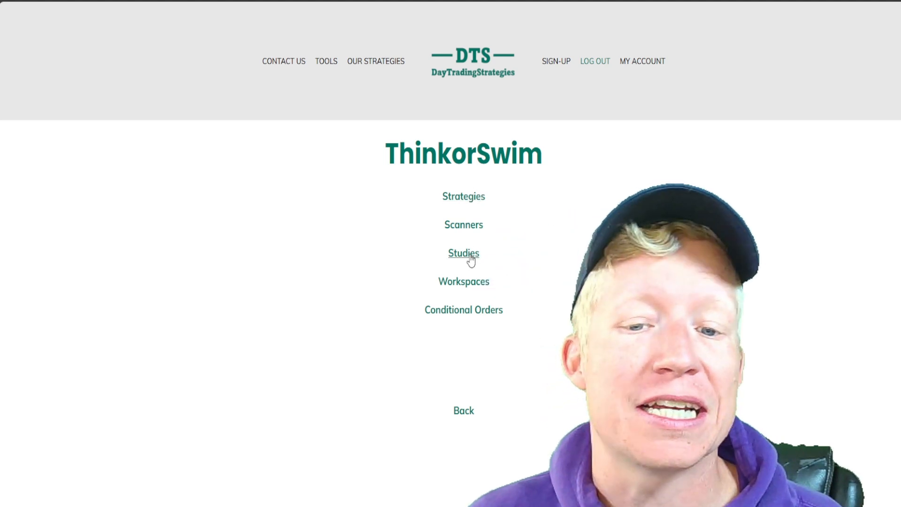
{"action": "mouse_move", "coordinate": [463, 224]}
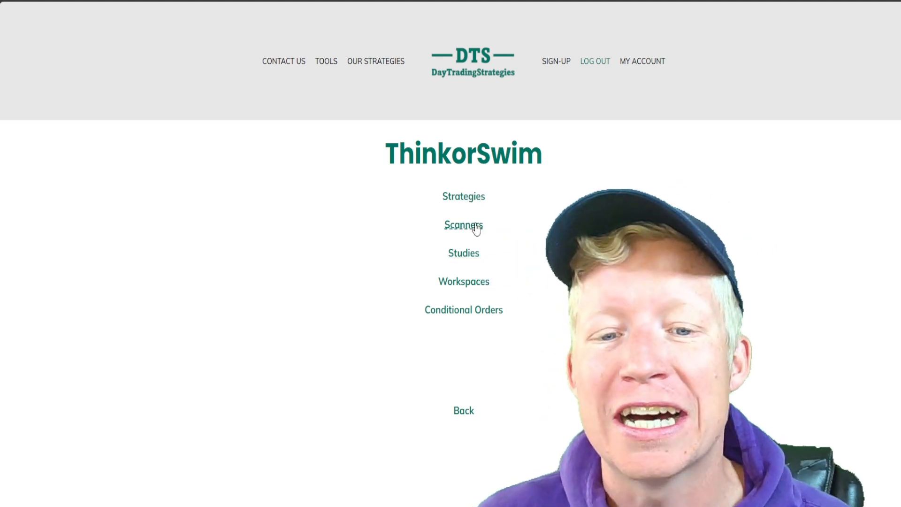
{"action": "left_click", "coordinate": [463, 224]}
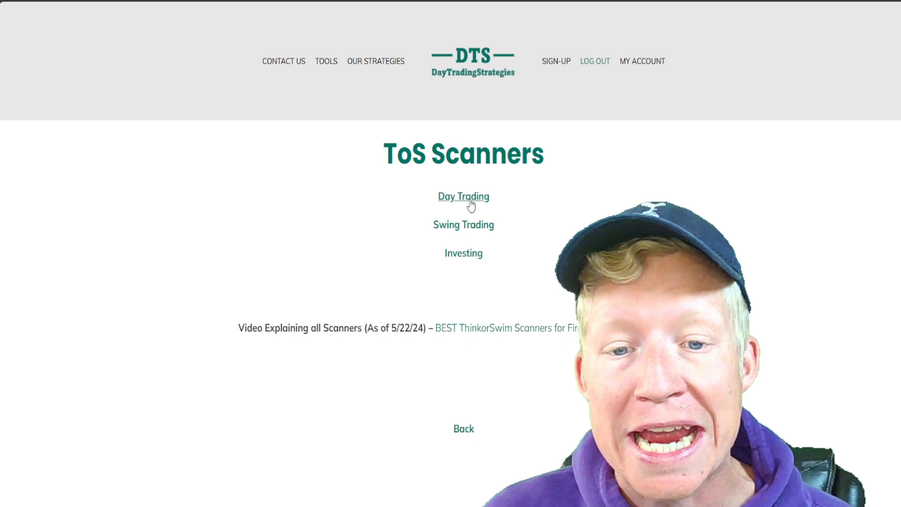
{"action": "left_click", "coordinate": [463, 196]}
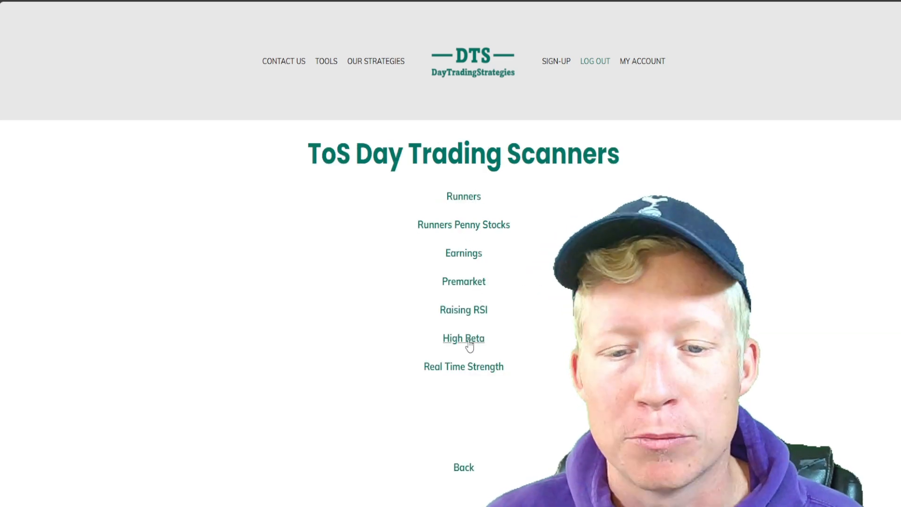
{"action": "mouse_move", "coordinate": [463, 366]}
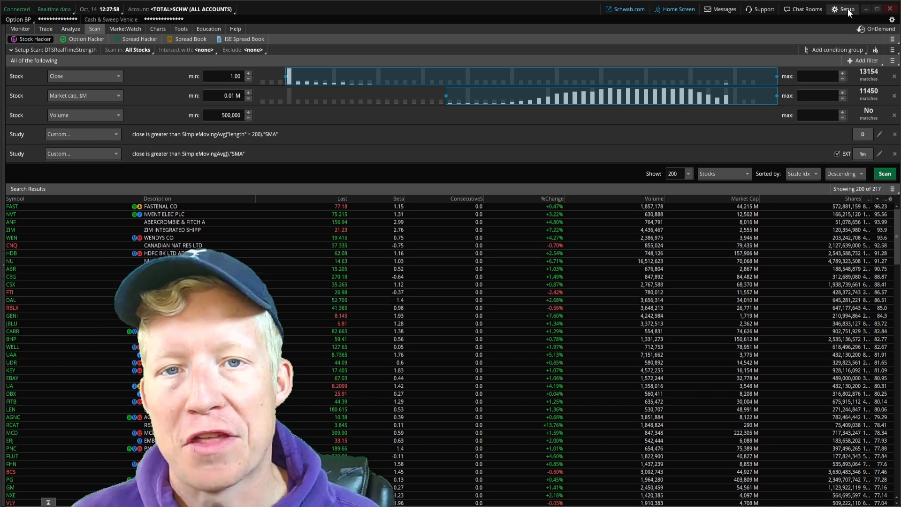
Step: Load the DTSRealTimeStrength scan from Load scan query > Personal (D - L) into Stock Hacker
{"action": "left_click", "coordinate": [844, 9]}
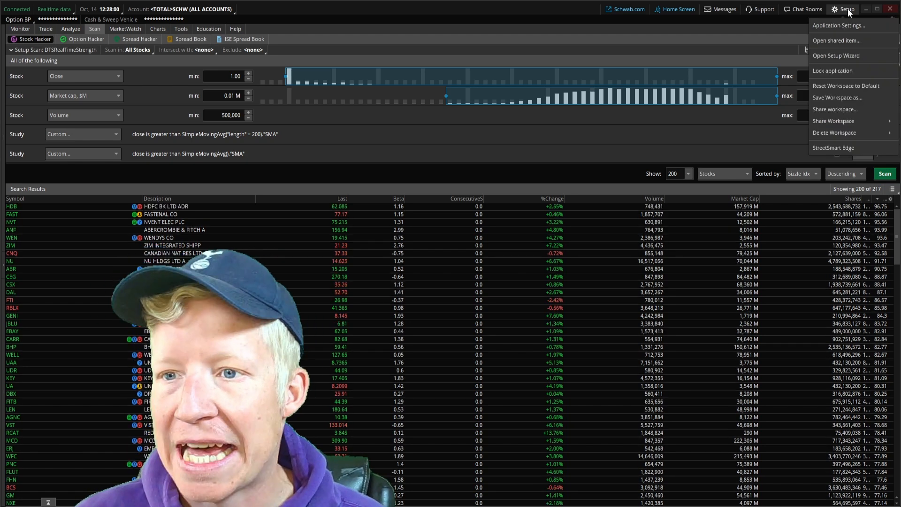
{"action": "left_click", "coordinate": [836, 40]}
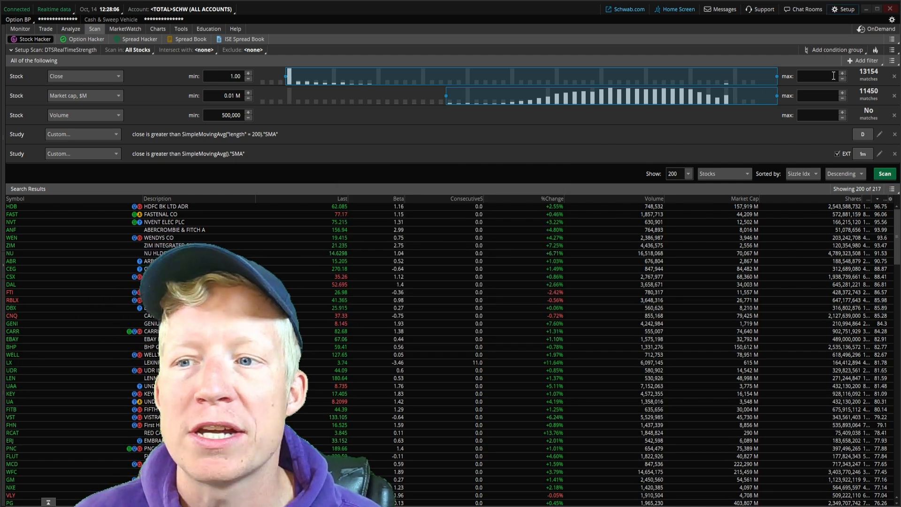
{"action": "left_click", "coordinate": [893, 49]}
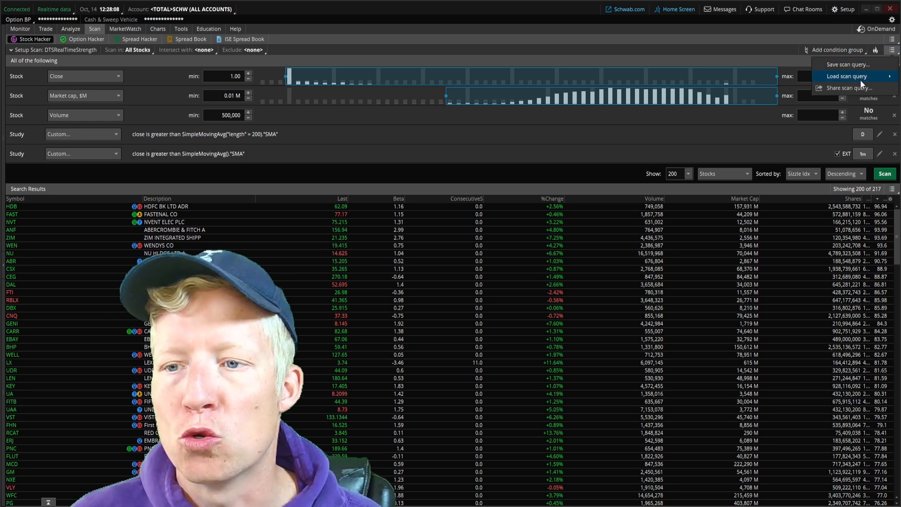
{"action": "left_click", "coordinate": [846, 76]}
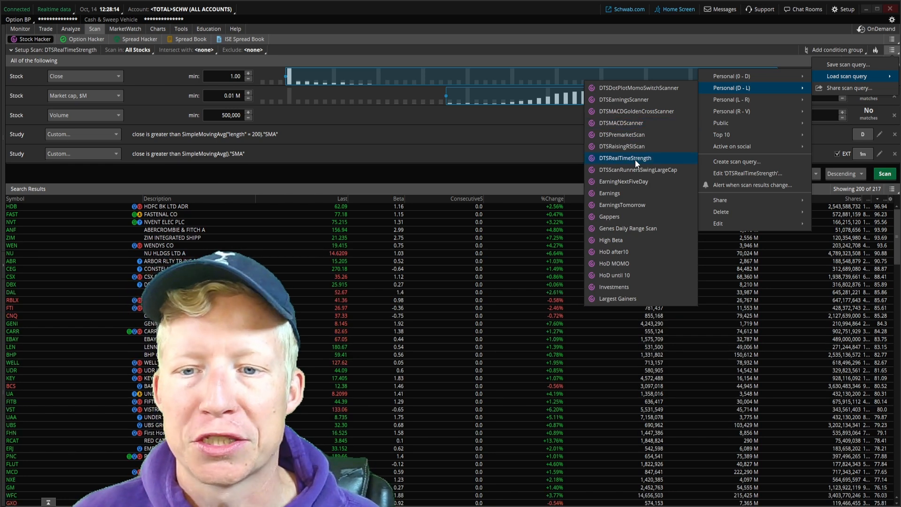
{"action": "left_click", "coordinate": [624, 157]}
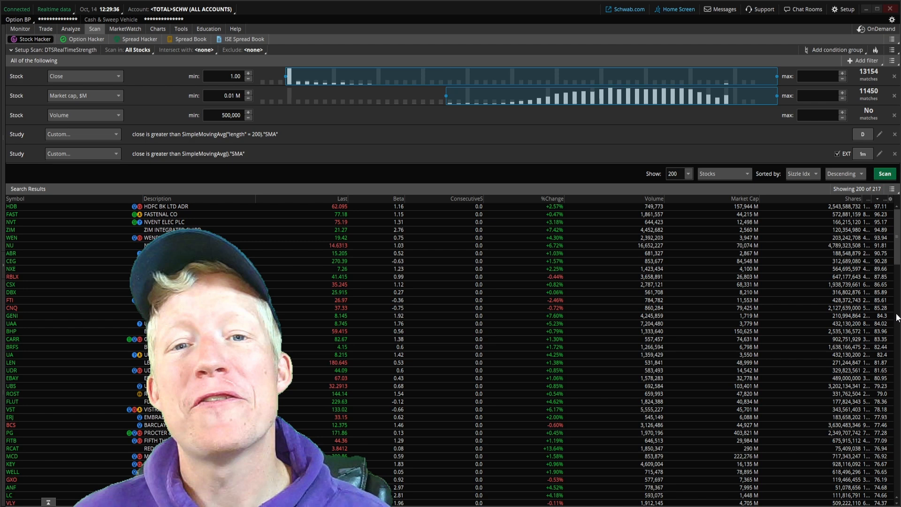
{"action": "left_click", "coordinate": [892, 50]}
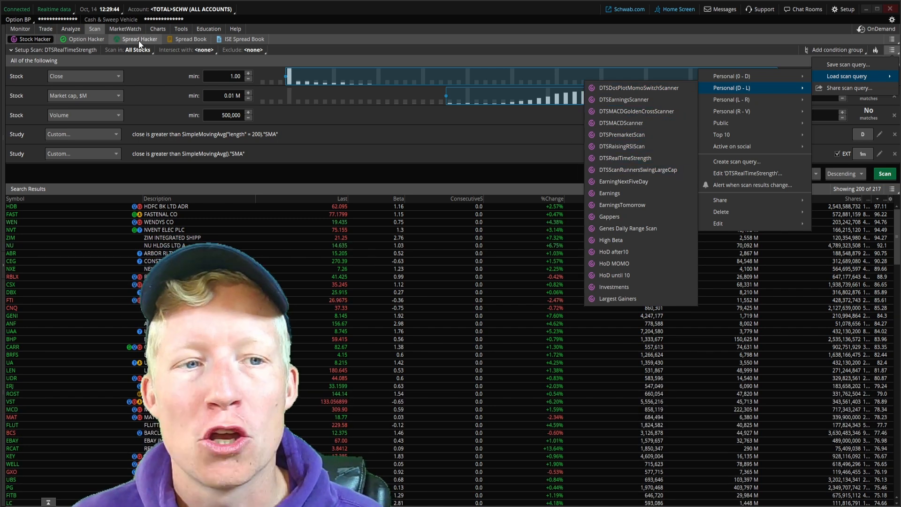
{"action": "left_click", "coordinate": [157, 29]}
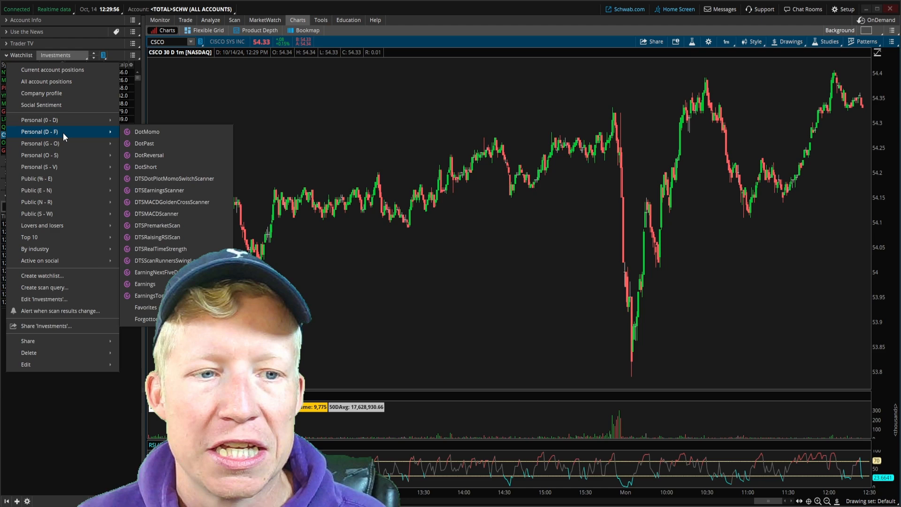
{"action": "mouse_move", "coordinate": [161, 248]}
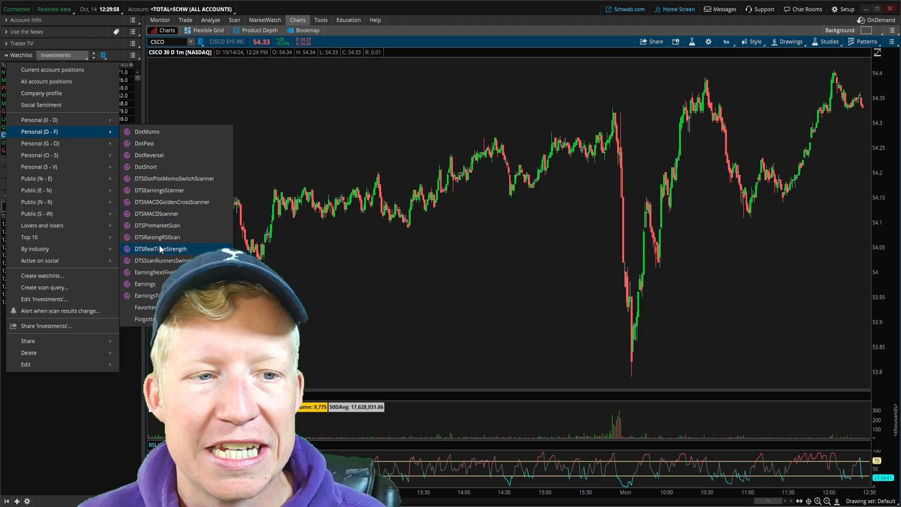
Step: Load DTSRealTimeStrength as the chart sidebar watchlist and search columns for RSI
{"action": "left_click", "coordinate": [161, 248]}
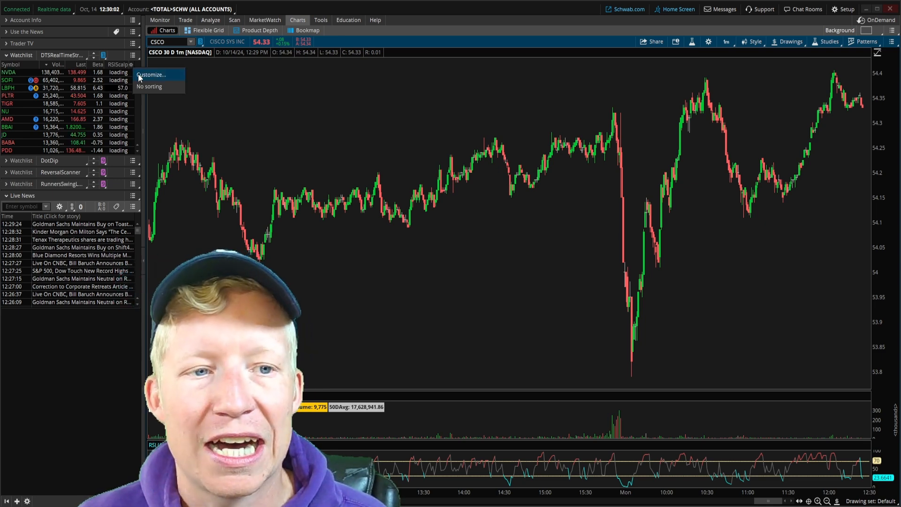
{"action": "left_click", "coordinate": [151, 75]}
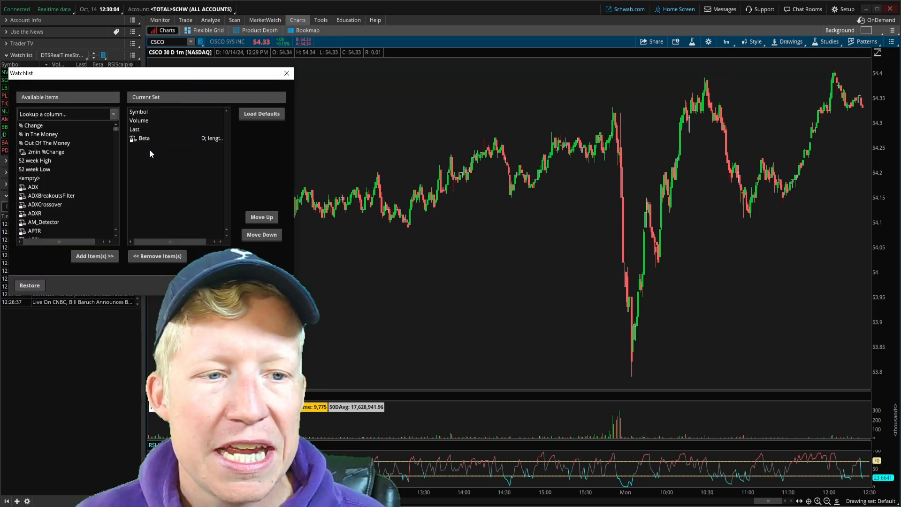
{"action": "type", "text": "rsi"}
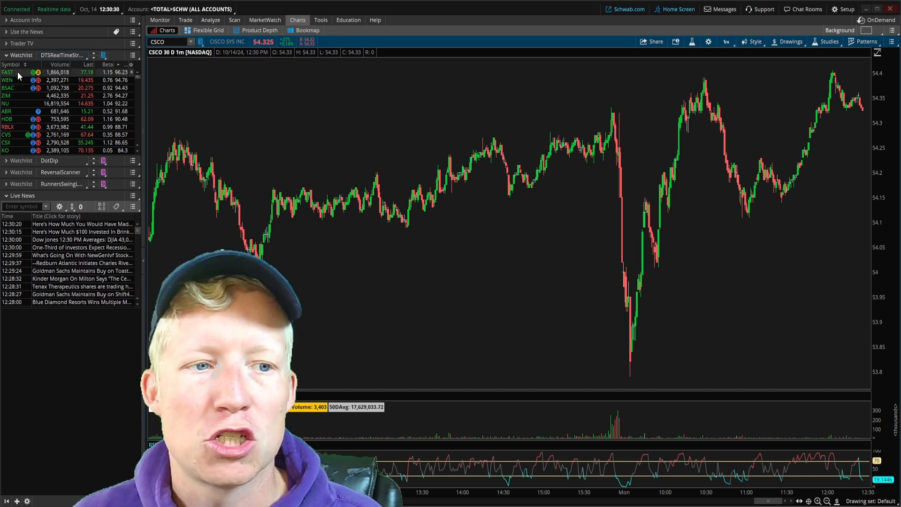
Step: Chart FAST, WEN, BSAC, then NU from the DTSRealTimeStrength watchlist
{"action": "left_click", "coordinate": [7, 72]}
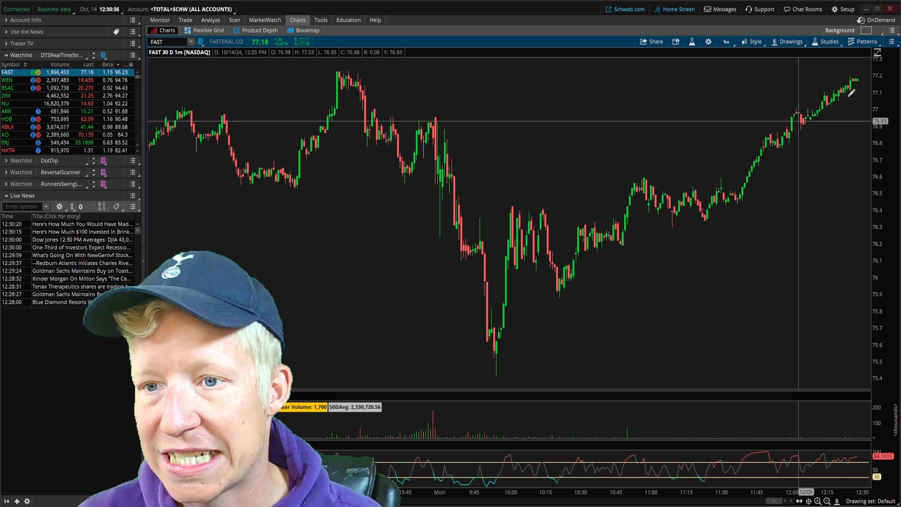
{"action": "left_click", "coordinate": [7, 80]}
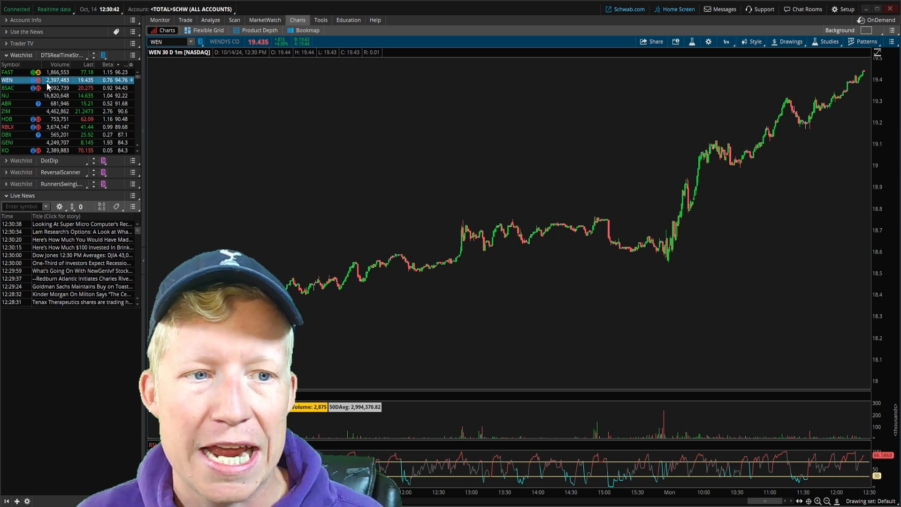
{"action": "left_click", "coordinate": [8, 87]}
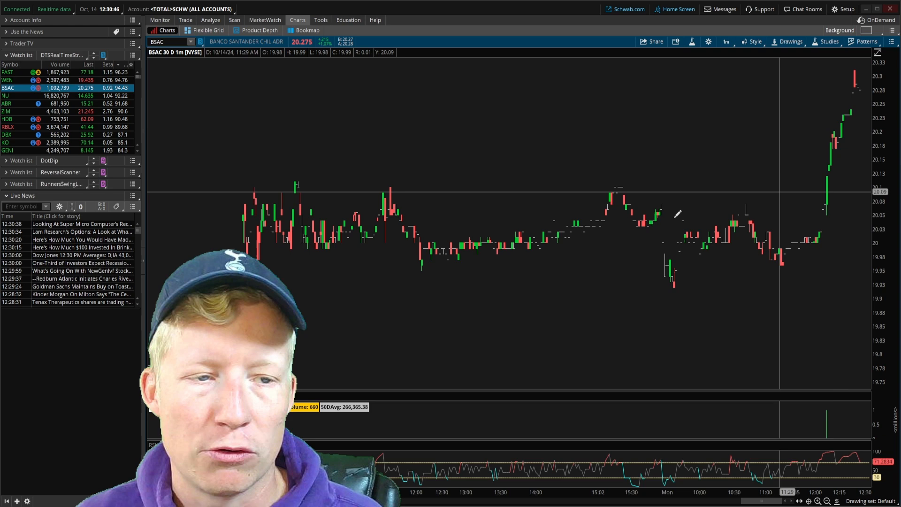
{"action": "left_click", "coordinate": [7, 95]}
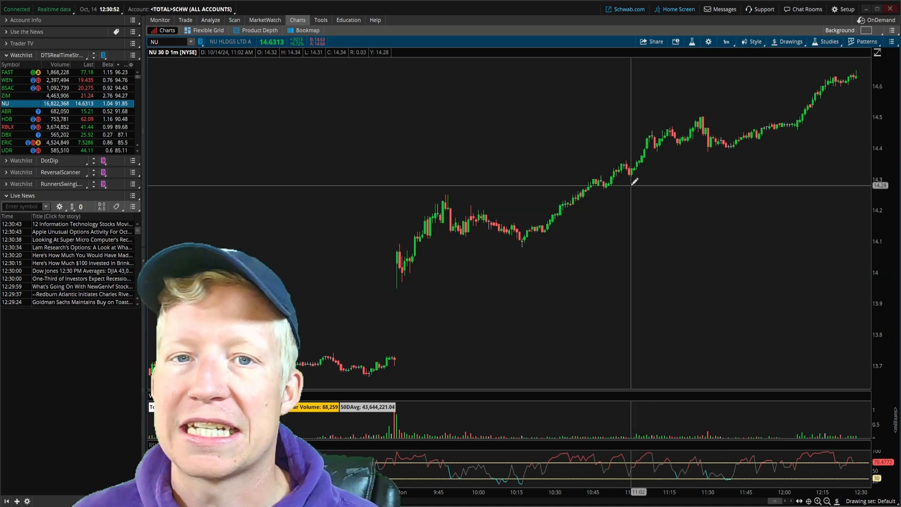
{"action": "mouse_move", "coordinate": [563, 179]}
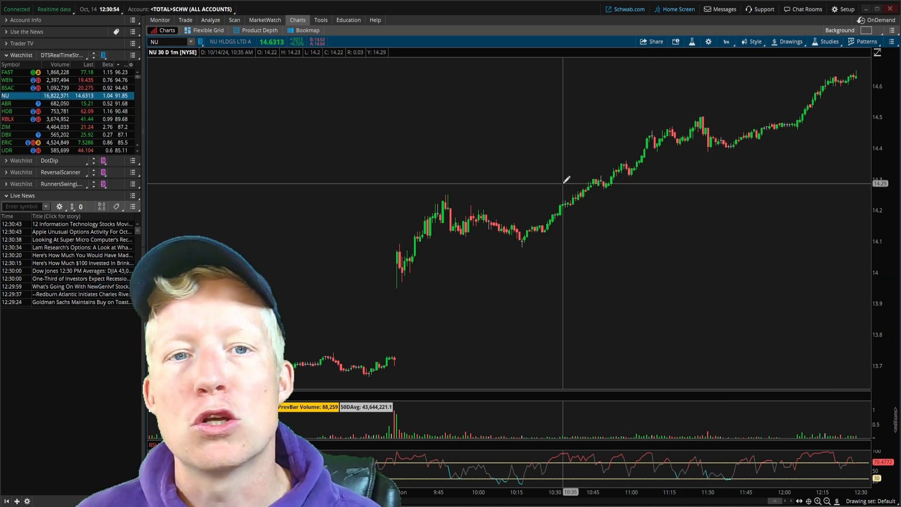